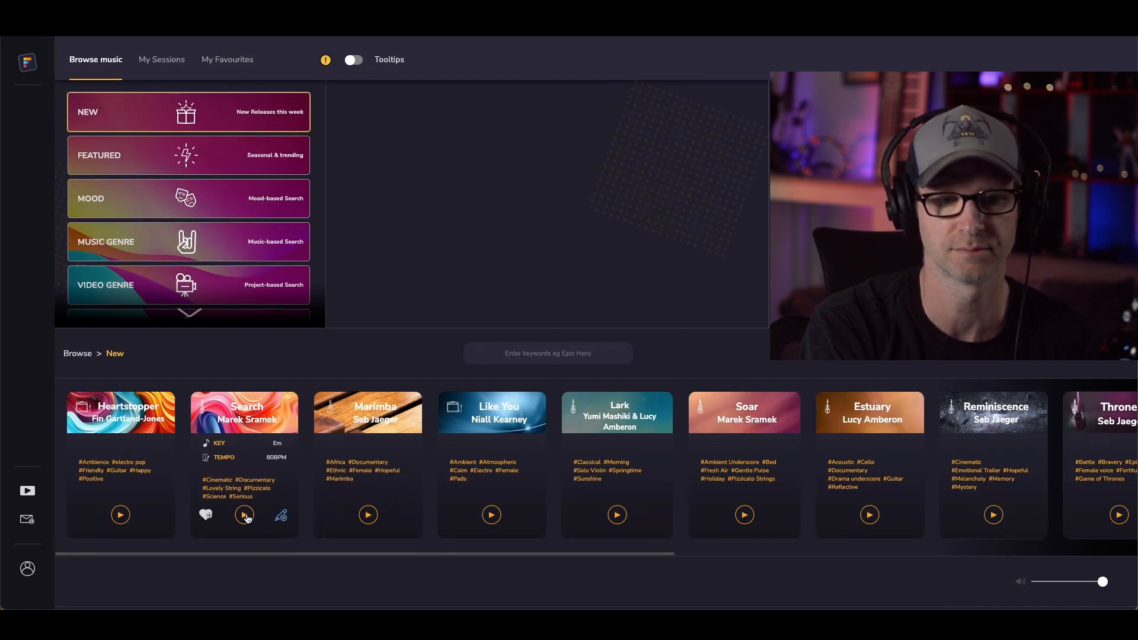
Preview the Search track in New releases and open it in the Edit tab.
{"action": "left_click", "coordinate": [244, 514]}
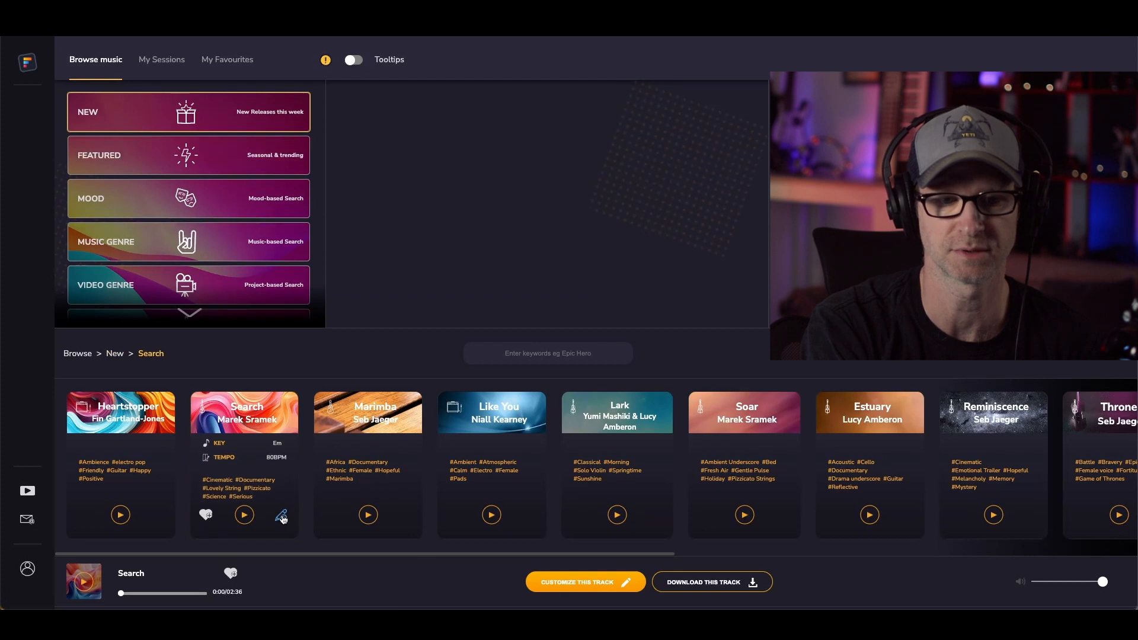
{"action": "left_click", "coordinate": [283, 517]}
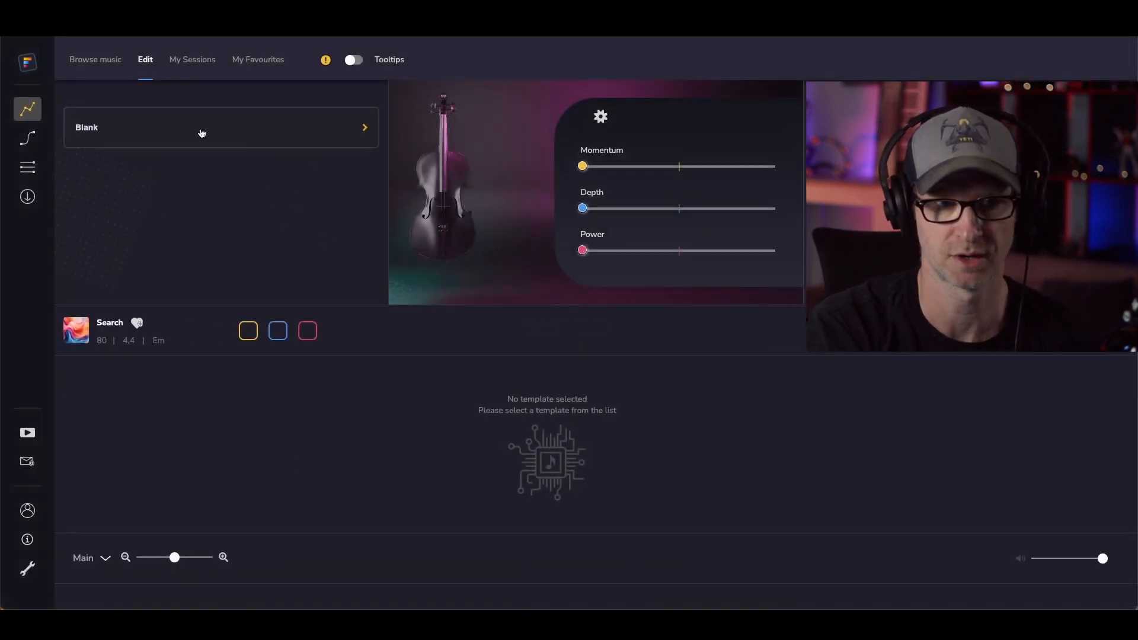
Start from the Blank template, play the track and ramp Depth, Momentum and Power to full in turn.
{"action": "left_click", "coordinate": [248, 331]}
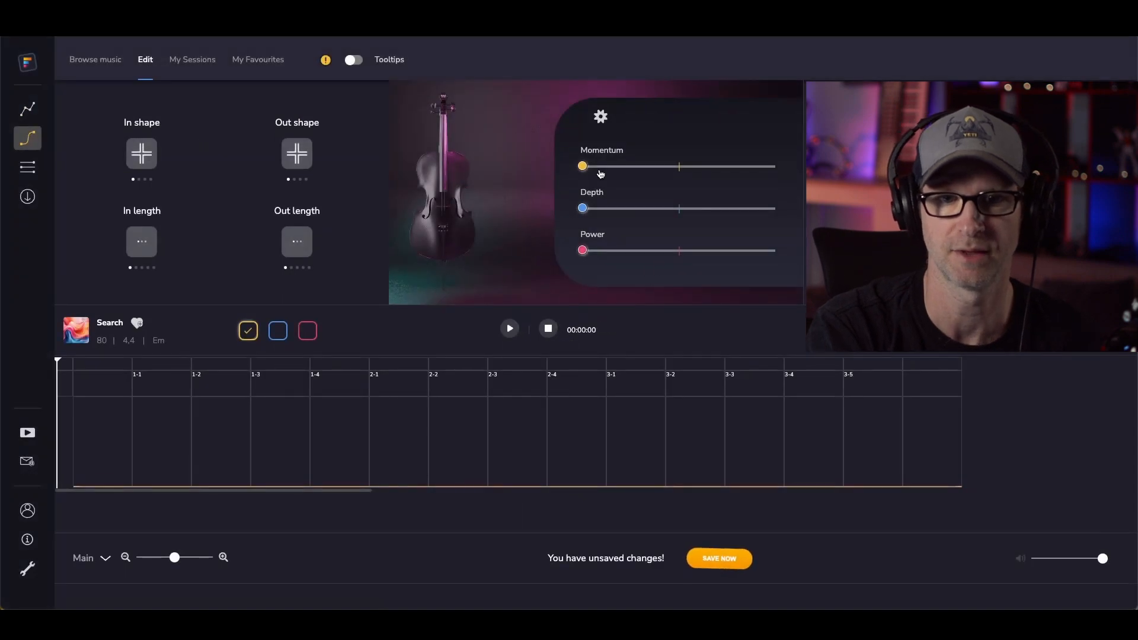
{"action": "left_click", "coordinate": [509, 329]}
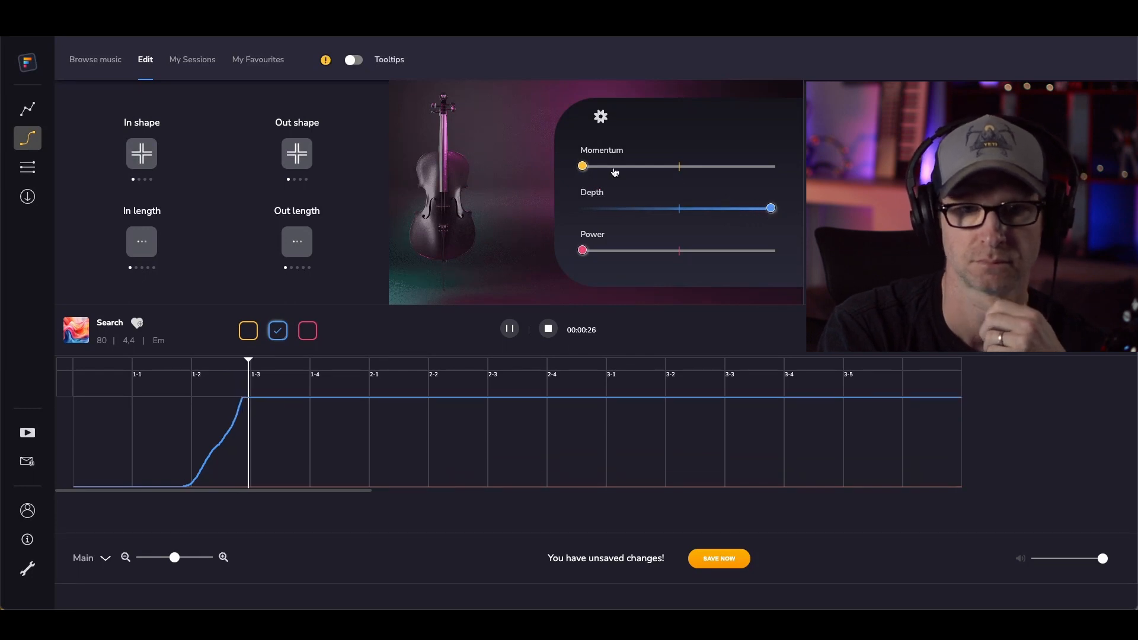
{"action": "left_click", "coordinate": [248, 331]}
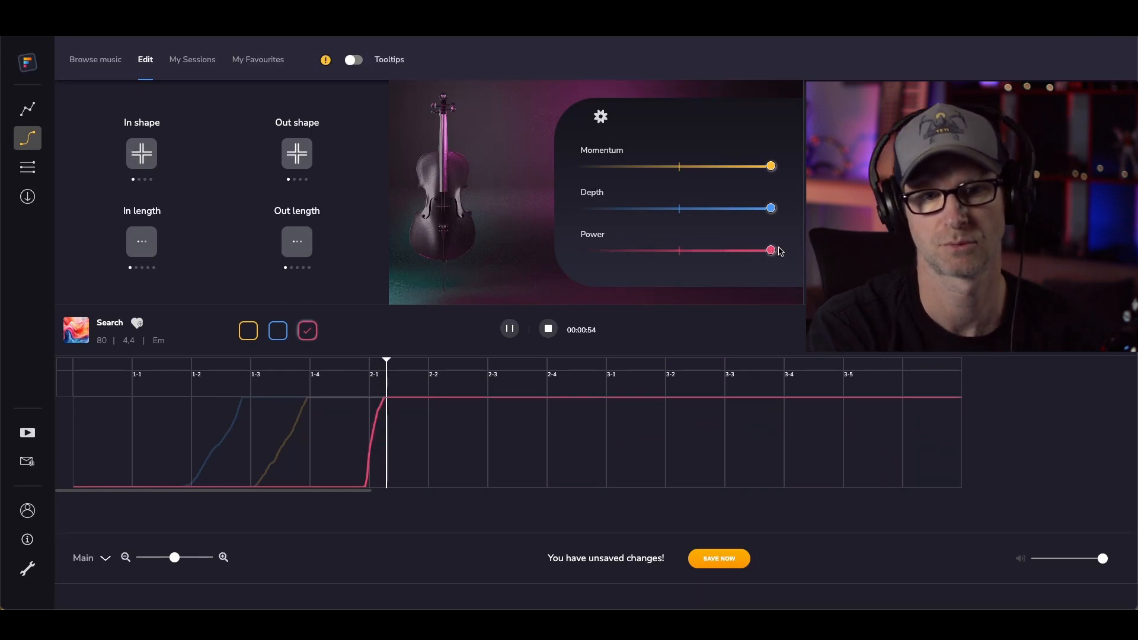
Save the session as 'Search', then save again after marking the 2-1 to 2-4 region.
{"action": "left_click", "coordinate": [718, 558]}
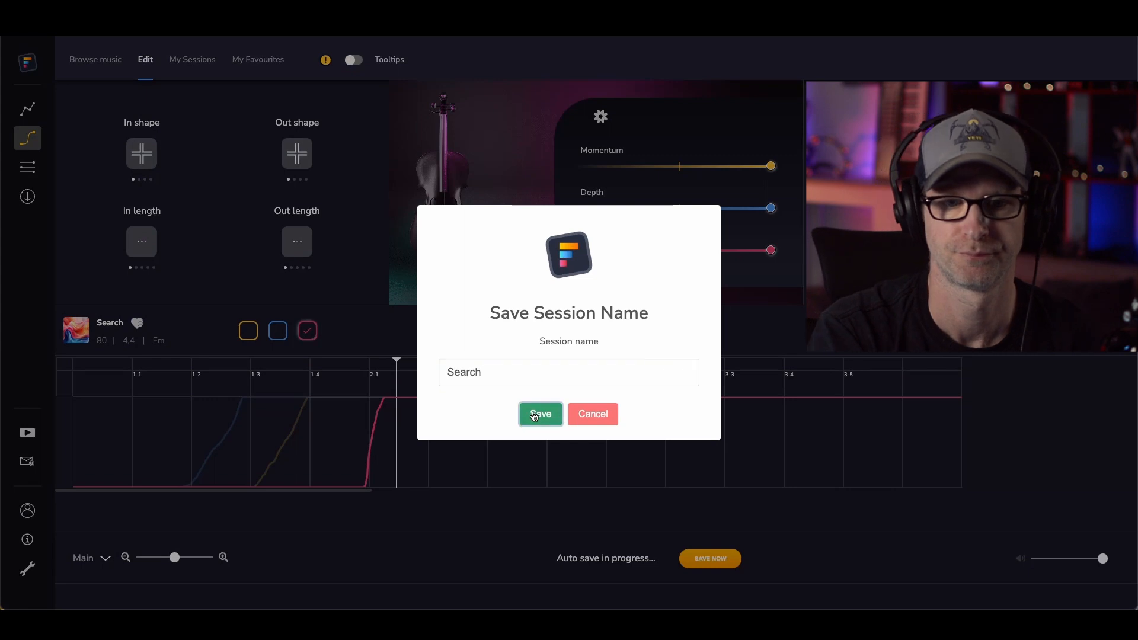
{"action": "left_click", "coordinate": [540, 414]}
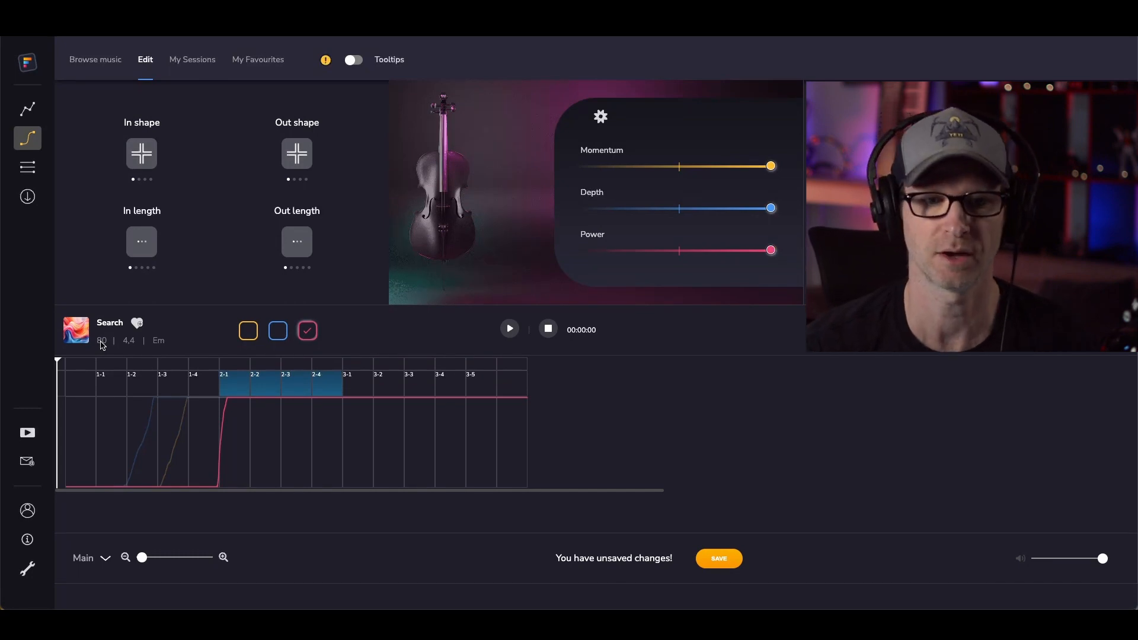
{"action": "left_click", "coordinate": [718, 559]}
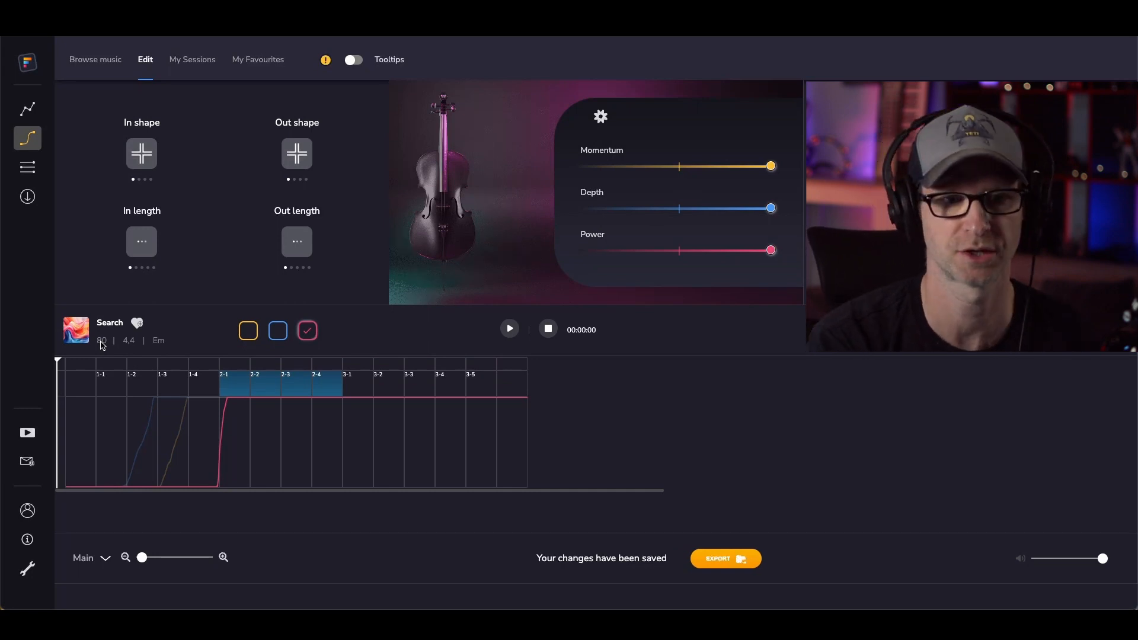
{"action": "mouse_move", "coordinate": [824, 577]}
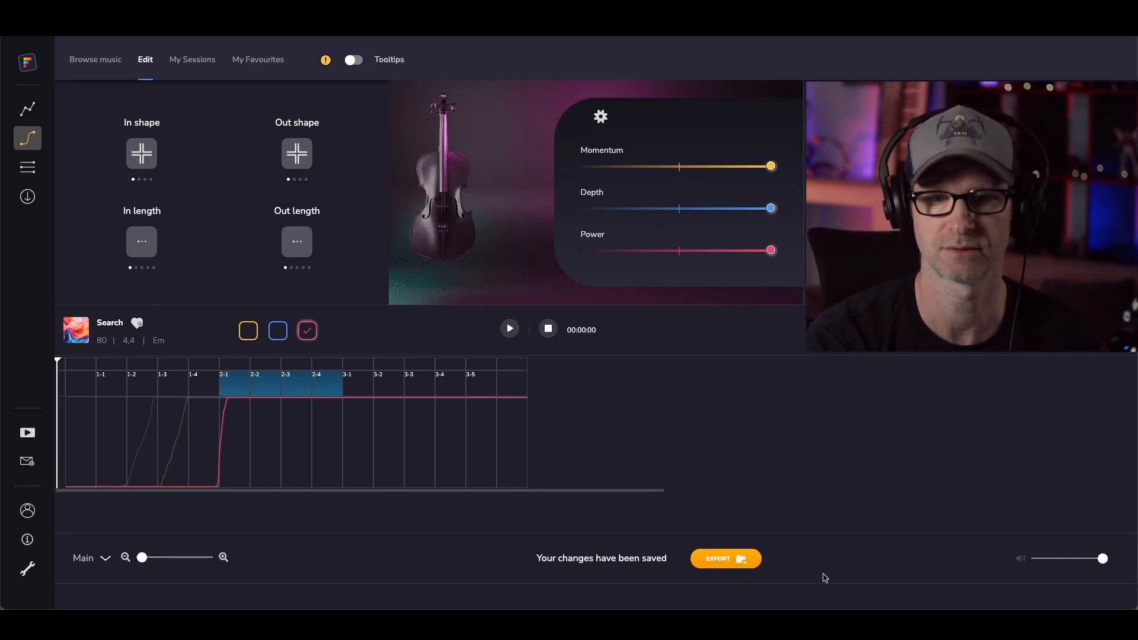
Export the customised Search track as a wave soundtrack.
{"action": "left_click", "coordinate": [724, 558]}
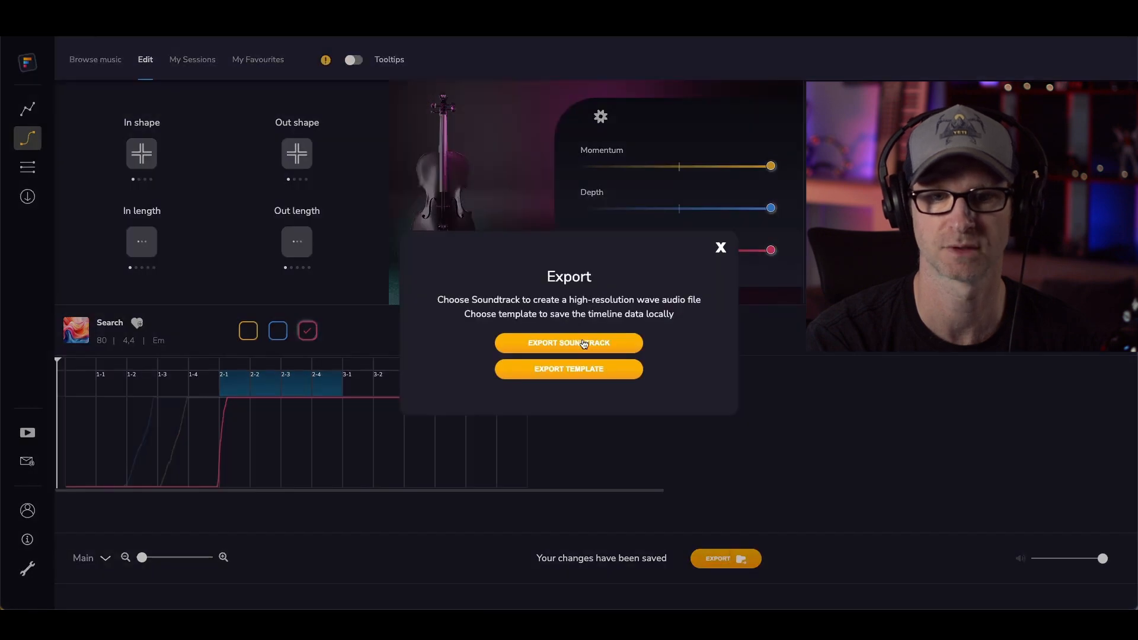
{"action": "left_click", "coordinate": [568, 343]}
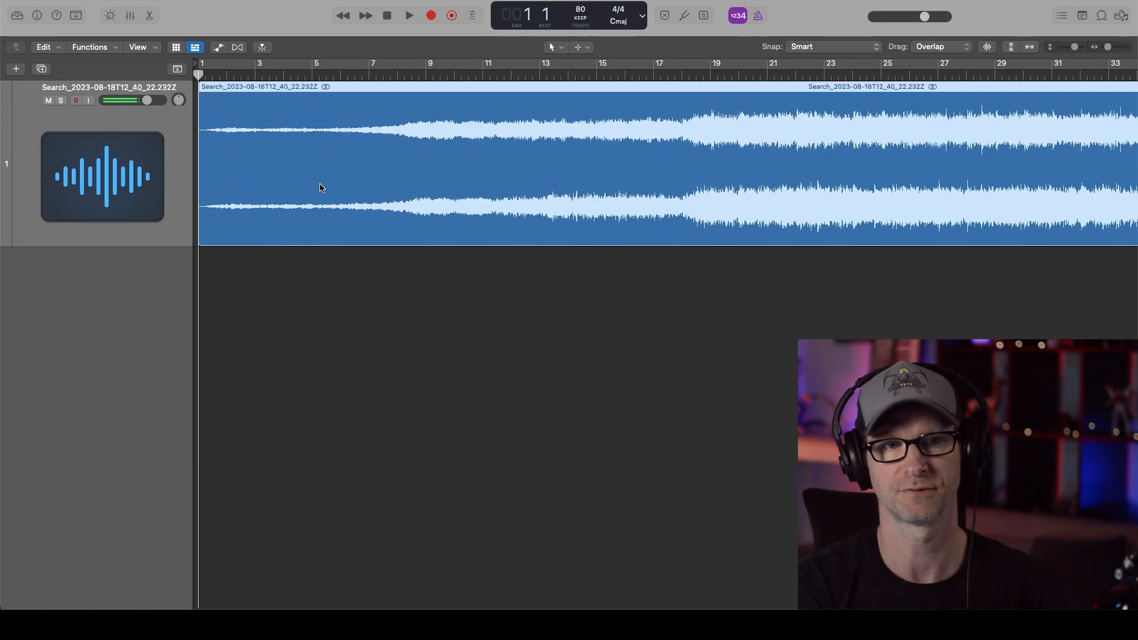
{"action": "mouse_move", "coordinate": [212, 149]}
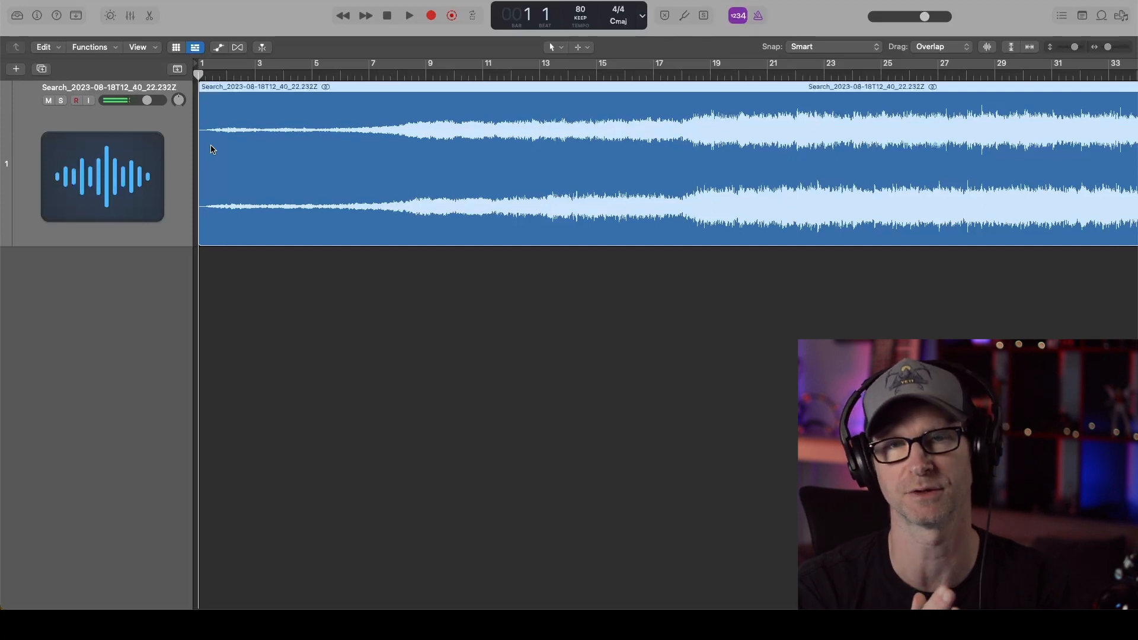
{"action": "mouse_move", "coordinate": [249, 161]}
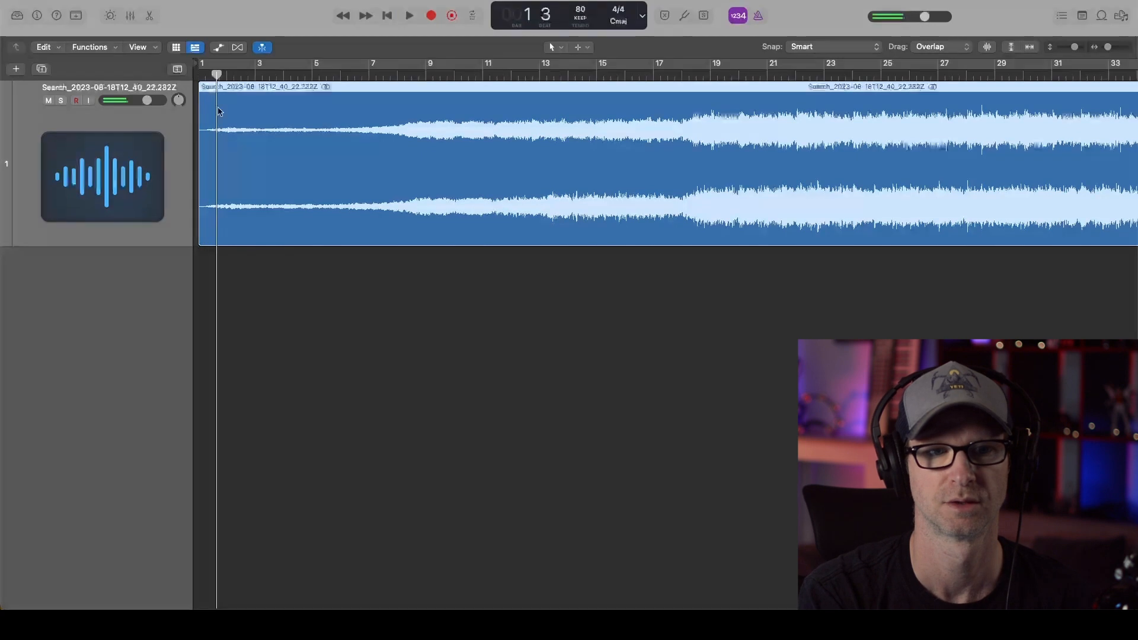
Select the exported Search region and drag it so its loud entrance lands on bar 17.
{"action": "left_click", "coordinate": [408, 14]}
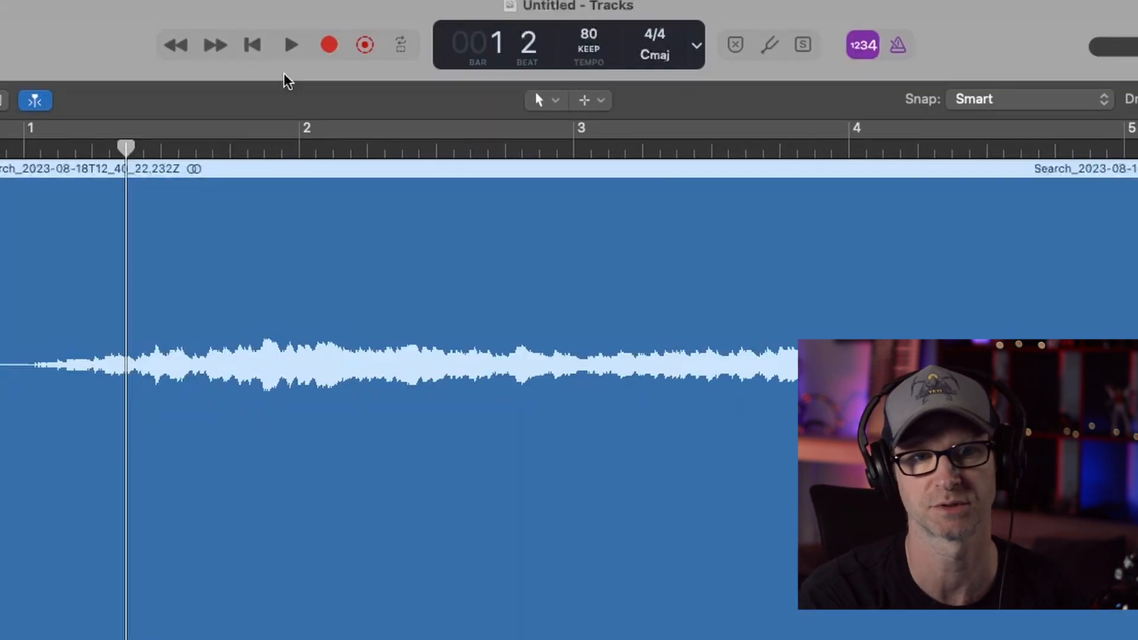
{"action": "mouse_move", "coordinate": [642, 178]}
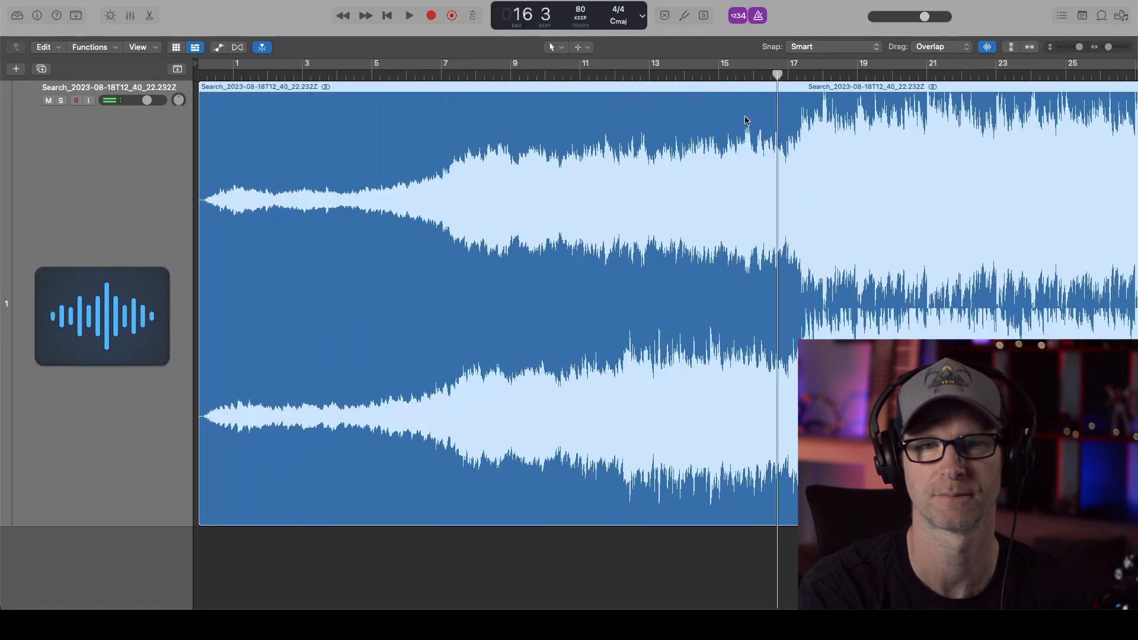
Set Snap to Ticks and nudge the Search region a few ticks earlier onto the bar lines.
{"action": "left_click", "coordinate": [408, 15]}
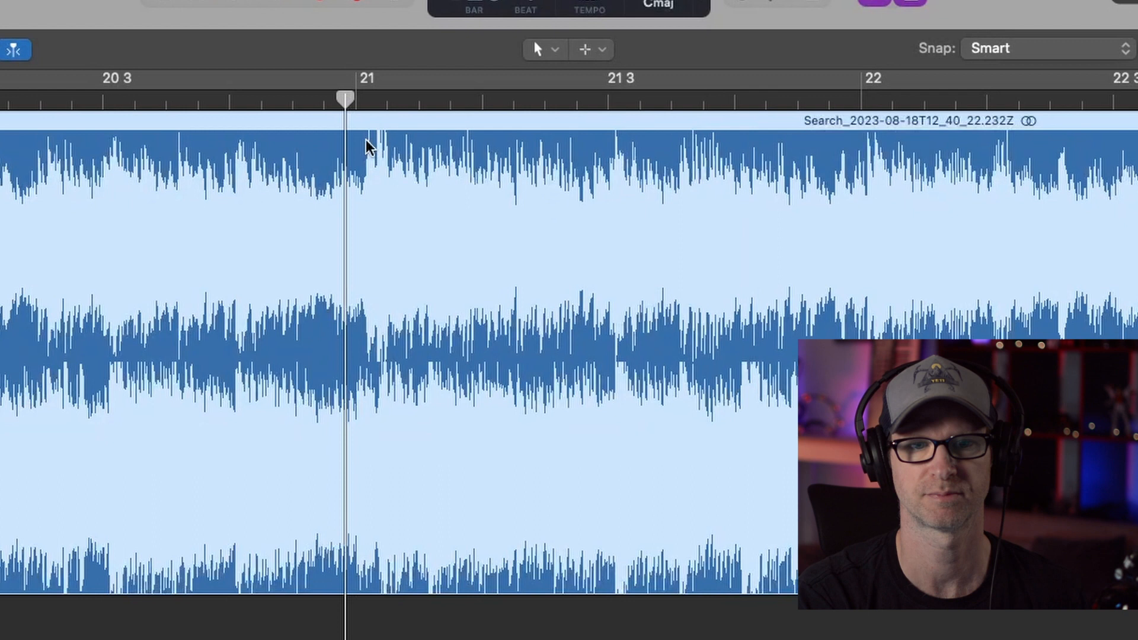
{"action": "mouse_move", "coordinate": [868, 138]}
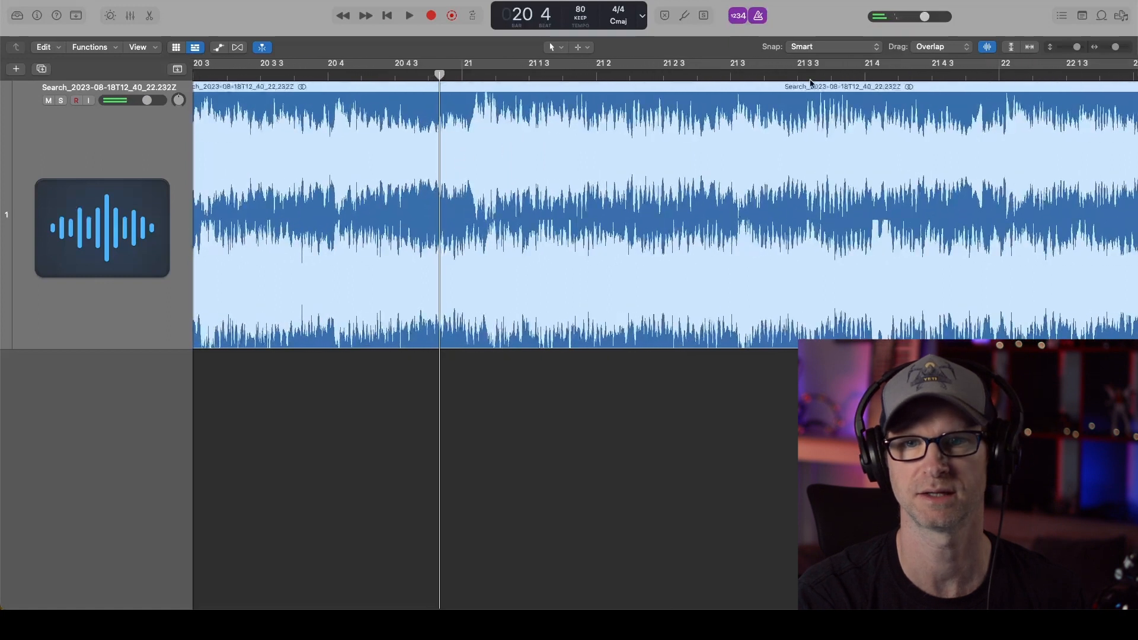
{"action": "left_click", "coordinate": [832, 46]}
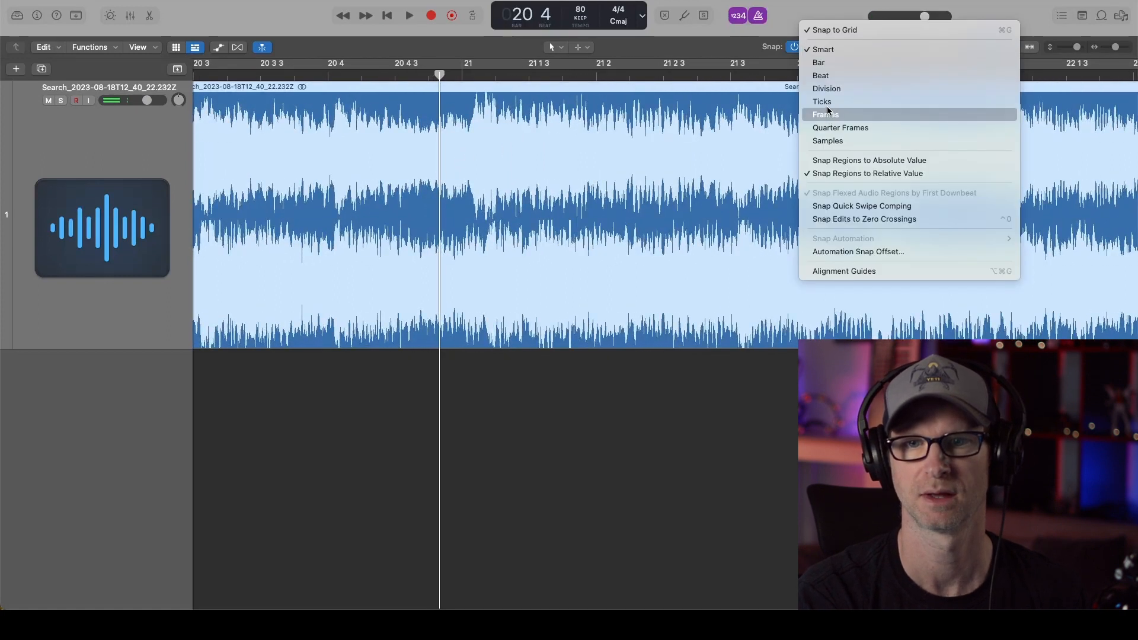
{"action": "left_click", "coordinate": [821, 101]}
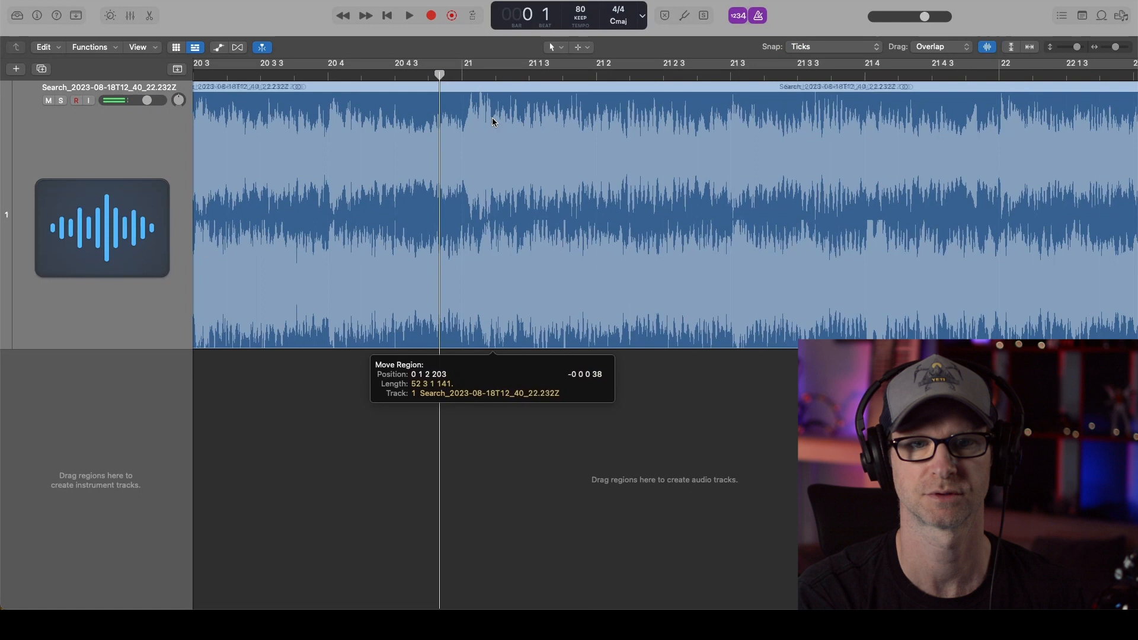
{"action": "left_click", "coordinate": [408, 16]}
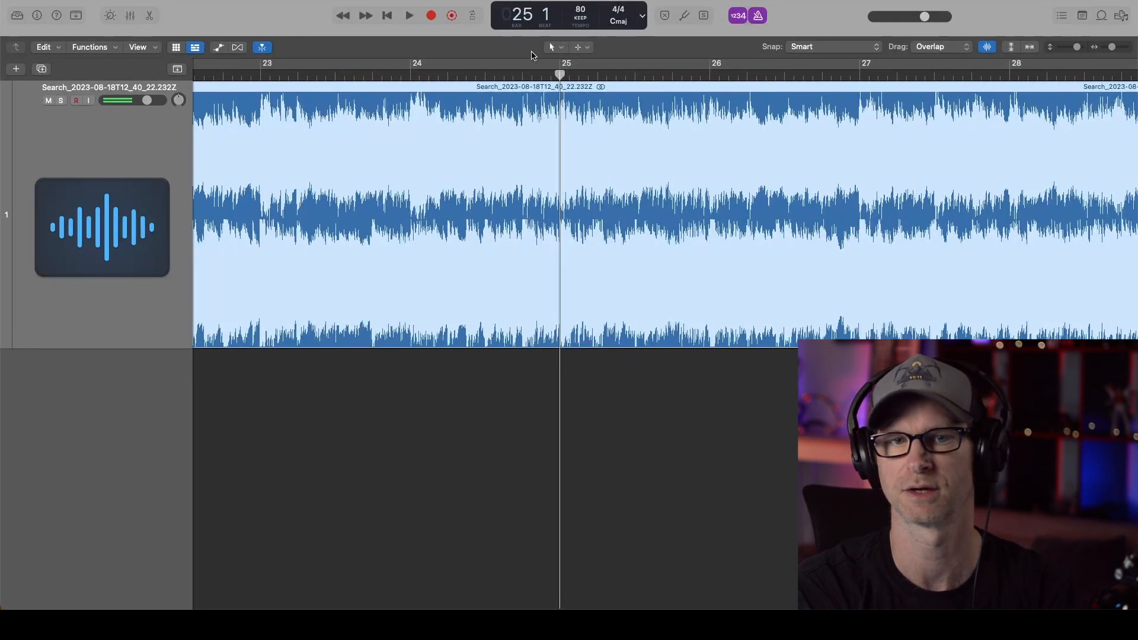
Scroll the timeline right to bring bar 25 into view for the playhead.
{"action": "scroll", "scroll_direction": "right", "scroll_amount": 3}
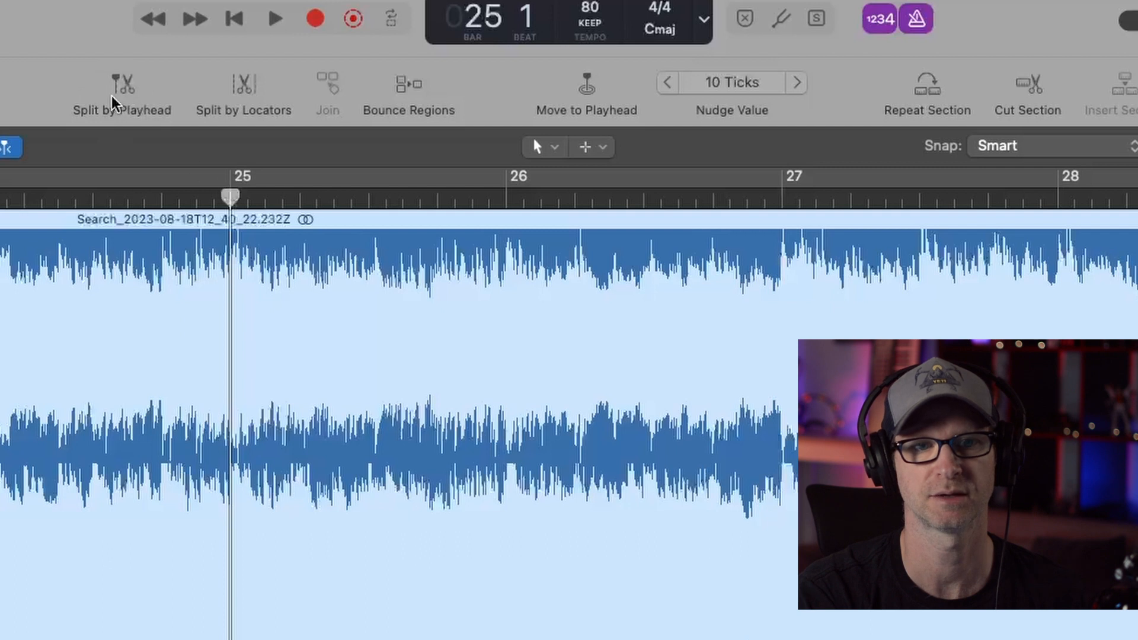
Split the region at bars 25 and 29 and cycle playback over the four-bar section.
{"action": "left_click", "coordinate": [122, 95]}
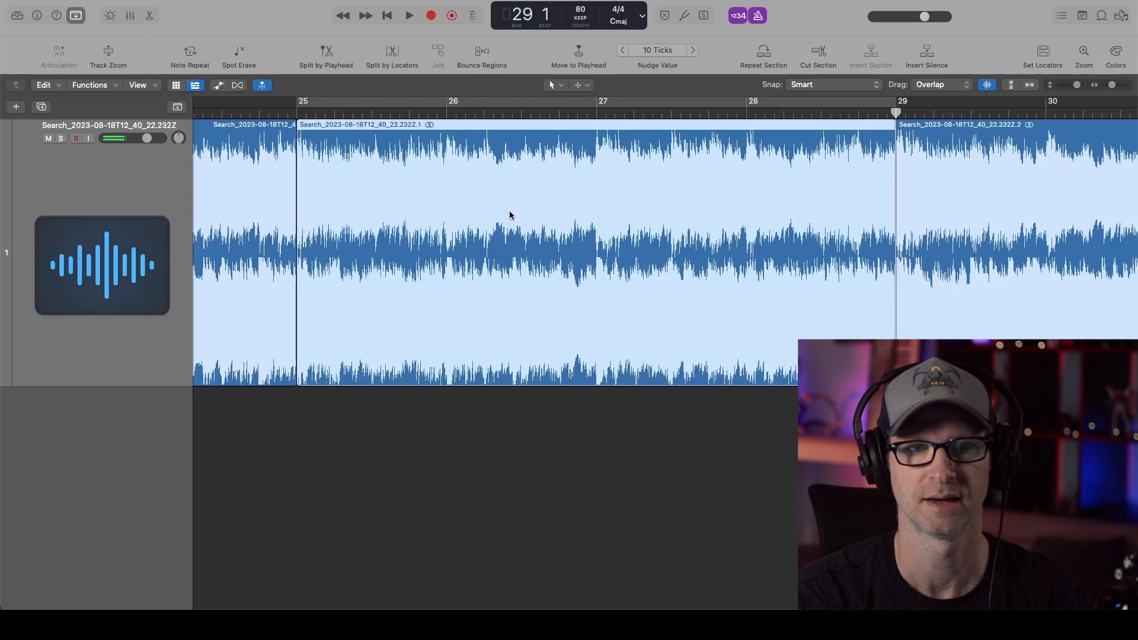
{"action": "mouse_move", "coordinate": [340, 211]}
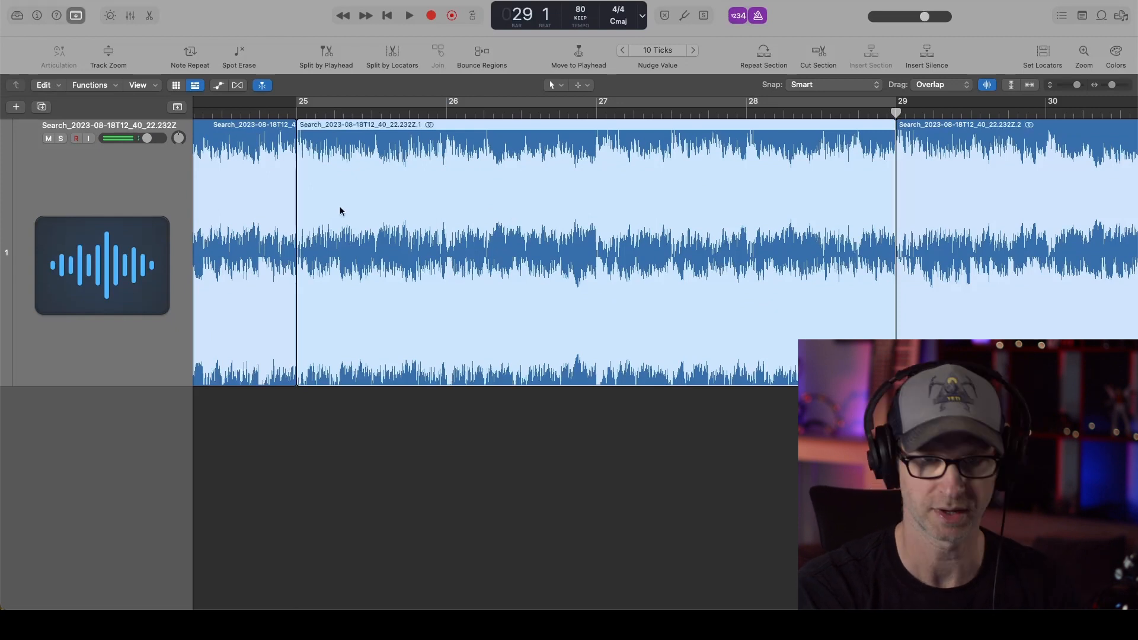
{"action": "left_click", "coordinate": [470, 16]}
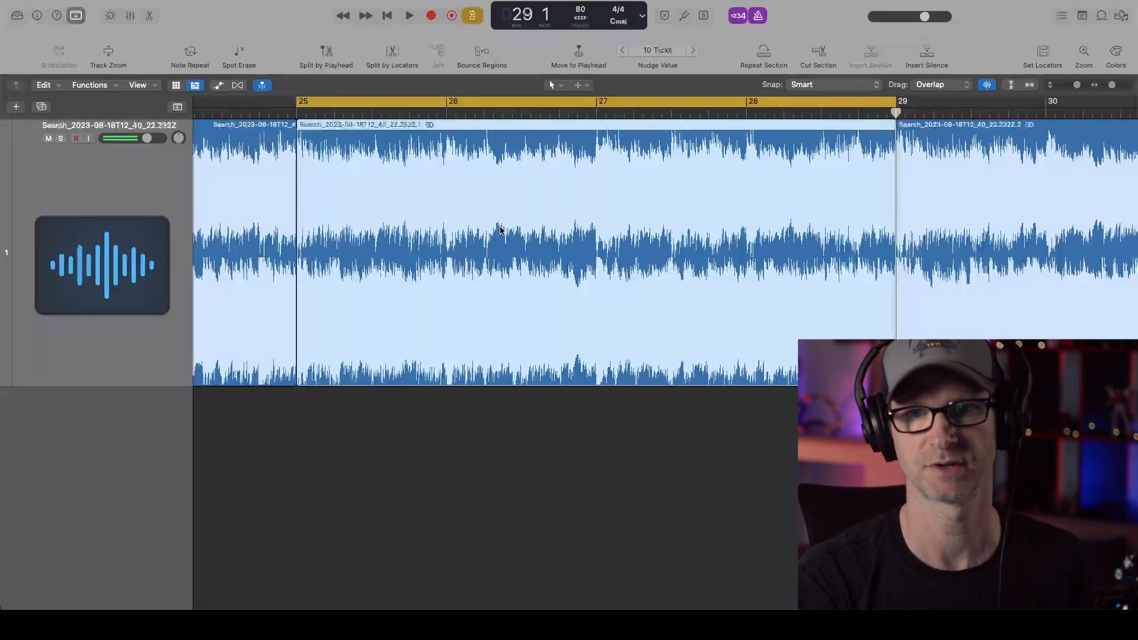
Loop through the bars 25–29 section with the whole track in view.
{"action": "left_click", "coordinate": [408, 14]}
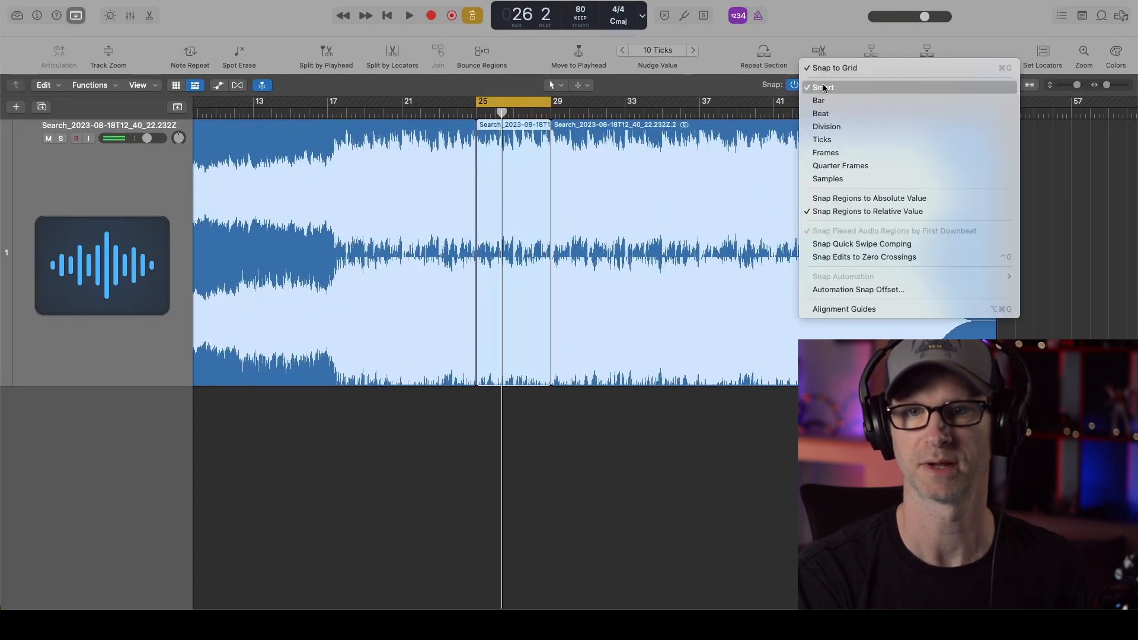
Set Snap to Bar so the region after the loop moves by whole bars.
{"action": "left_click", "coordinate": [819, 100]}
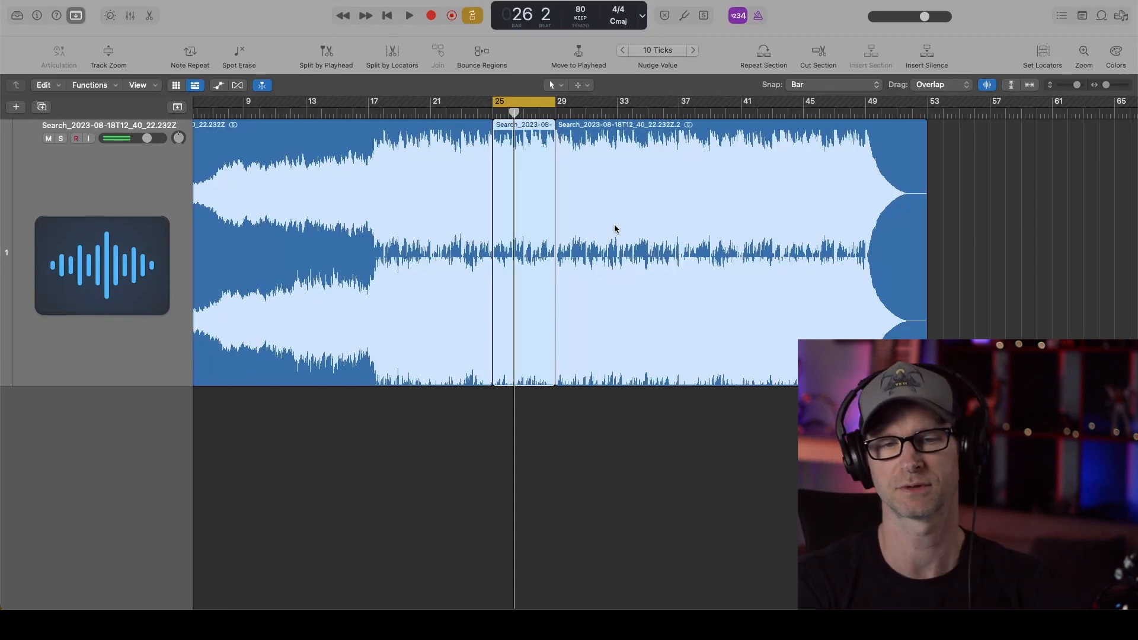
{"action": "mouse_move", "coordinate": [592, 303]}
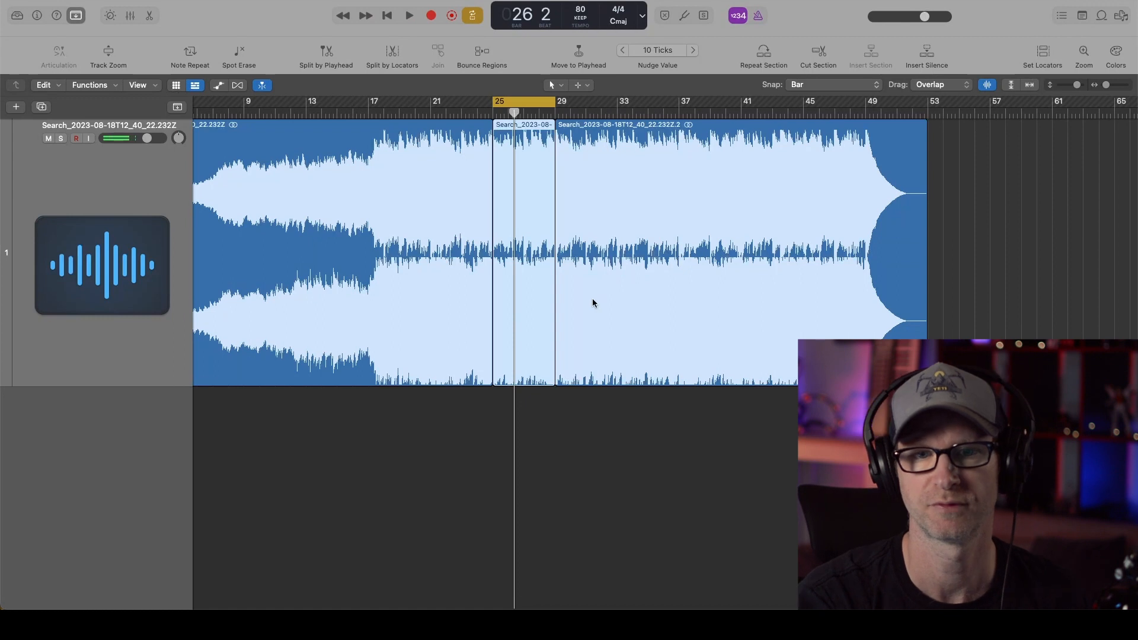
{"action": "mouse_move", "coordinate": [589, 235]}
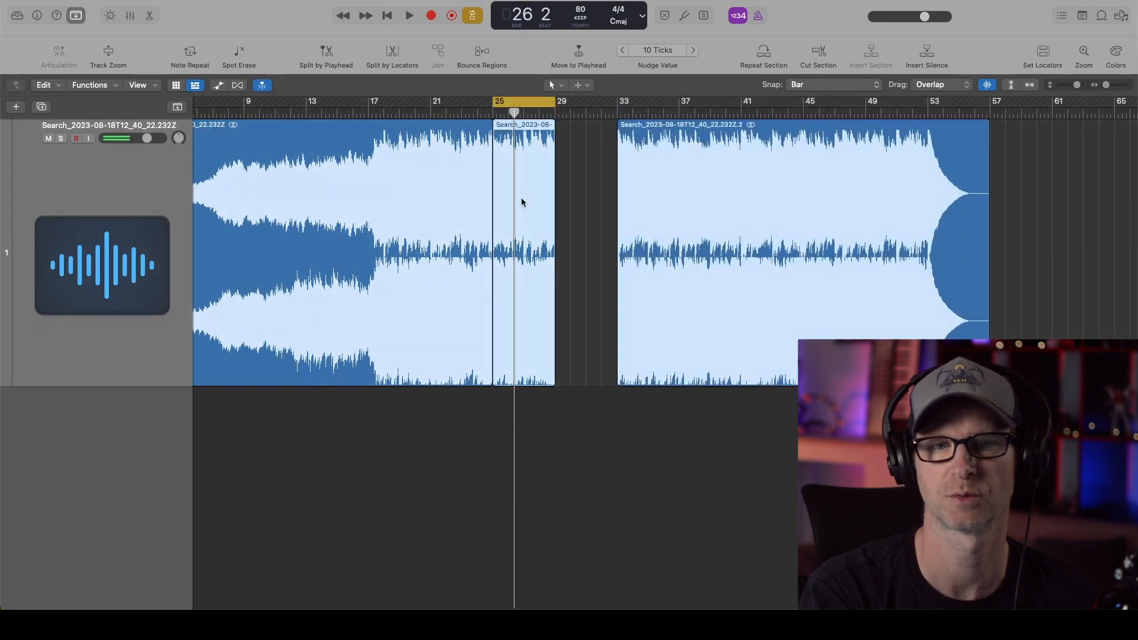
{"action": "mouse_move", "coordinate": [537, 211]}
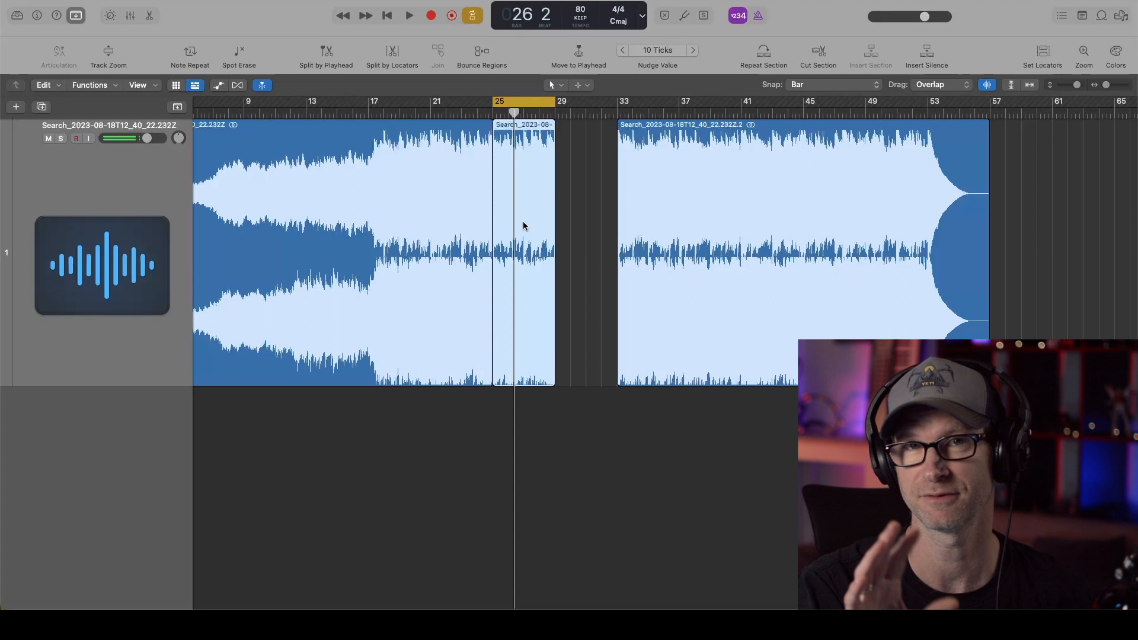
{"action": "mouse_move", "coordinate": [649, 225]}
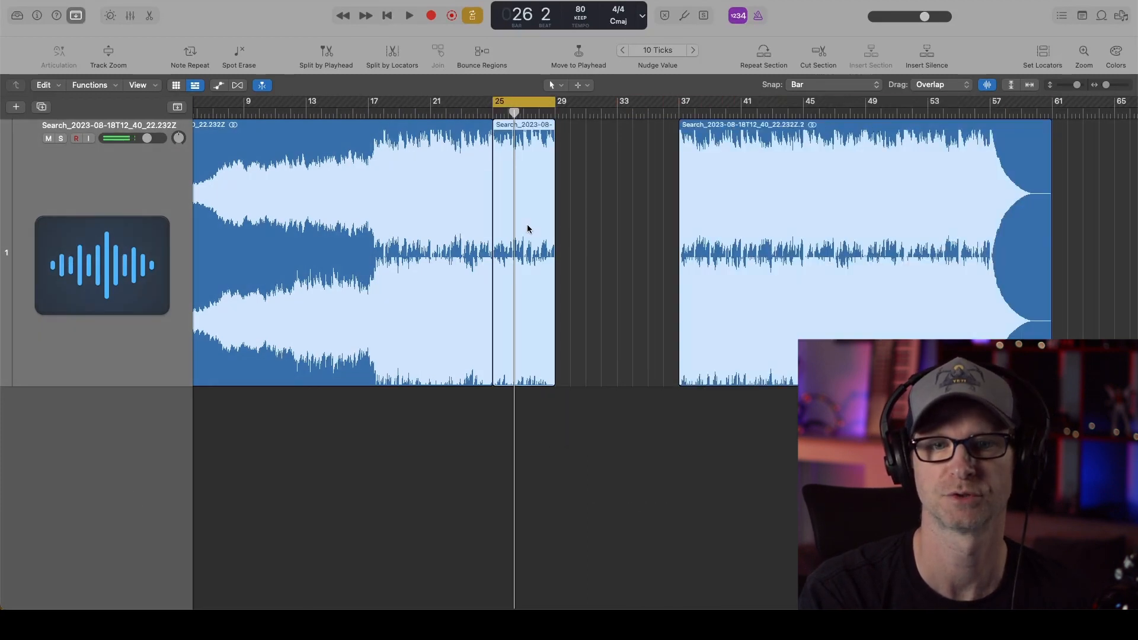
{"action": "mouse_move", "coordinate": [532, 219]}
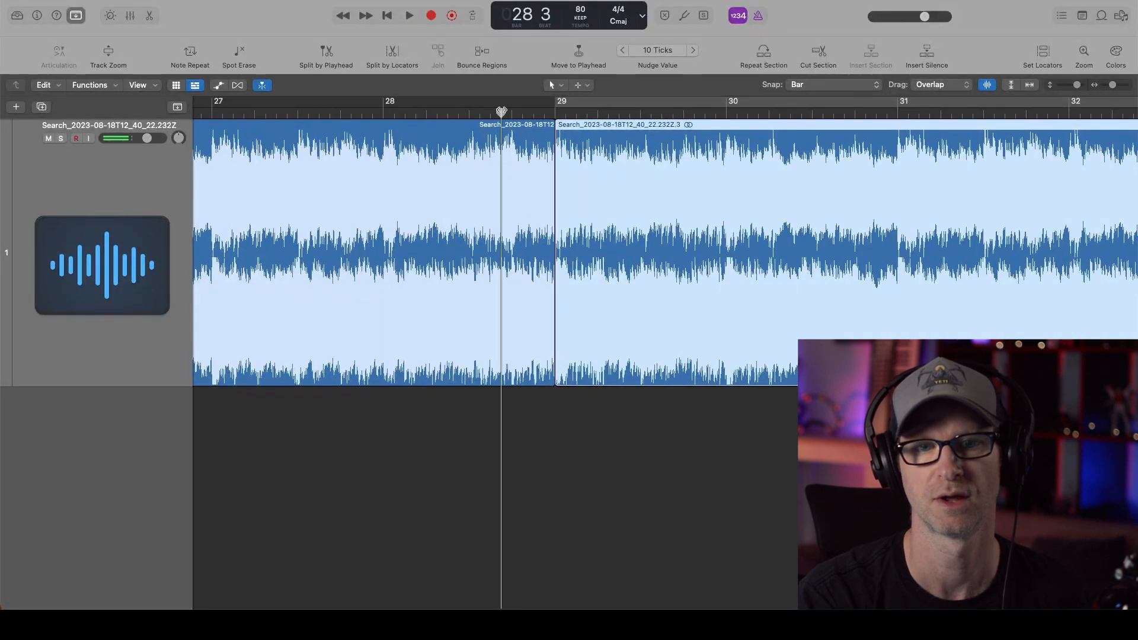
Play from bar 28 to audition the loop flowing into the section at bar 29.
{"action": "left_click", "coordinate": [383, 113]}
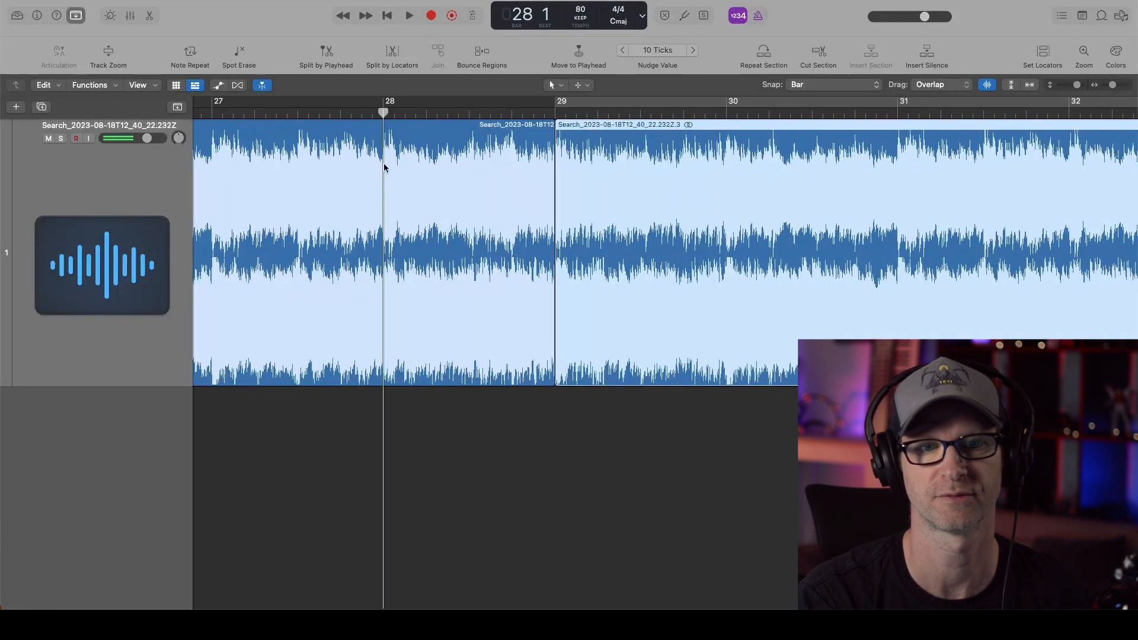
{"action": "left_click", "coordinate": [408, 14]}
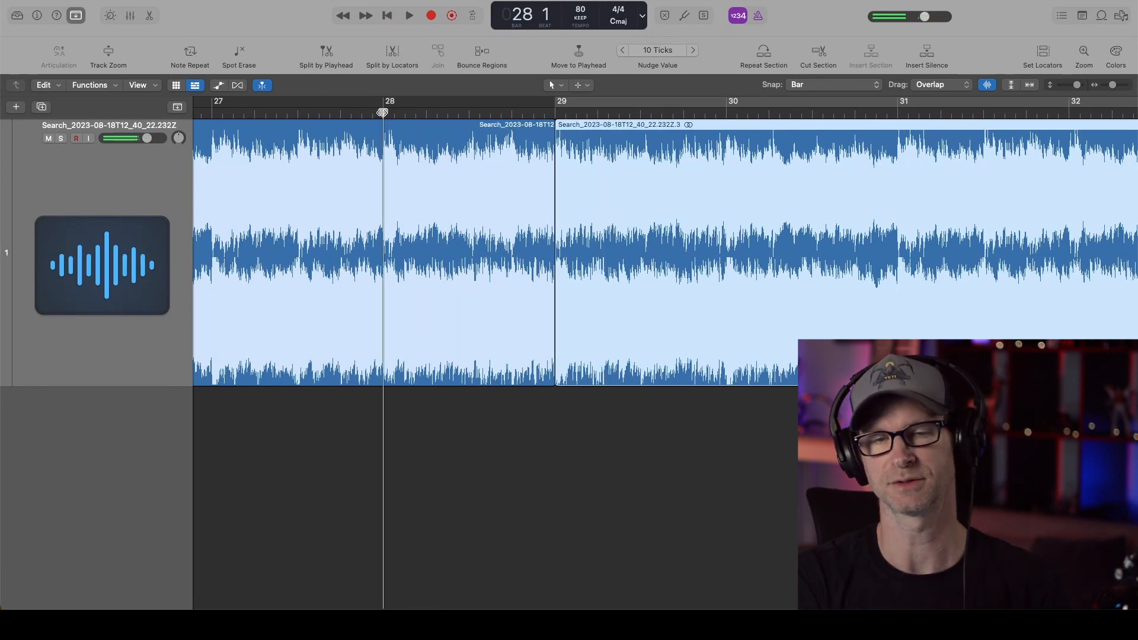
{"action": "mouse_move", "coordinate": [383, 116]}
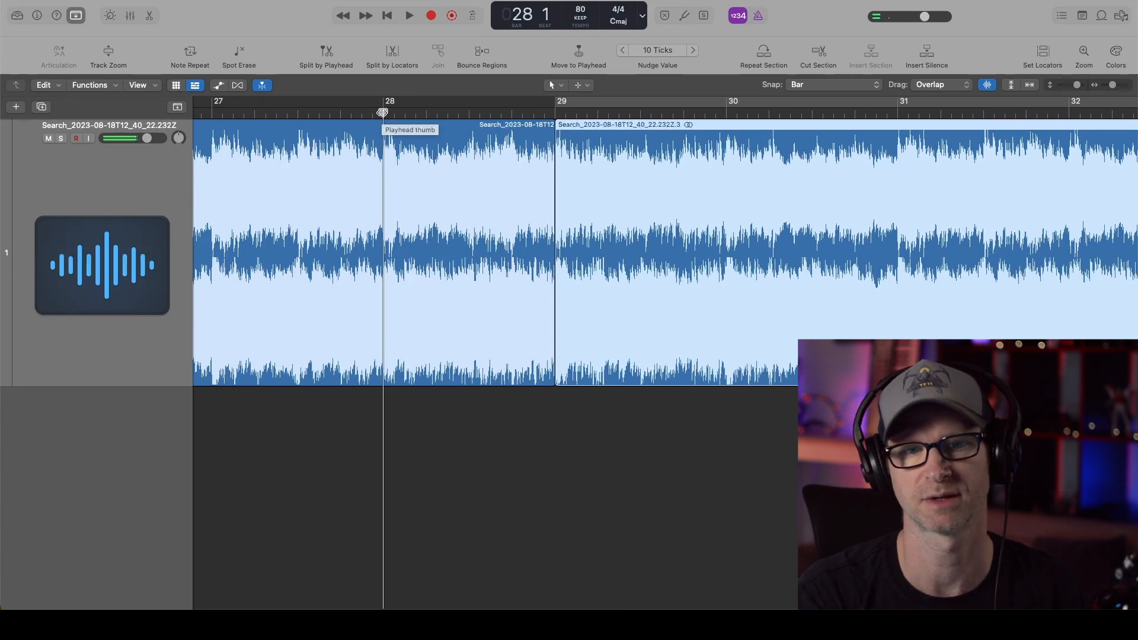